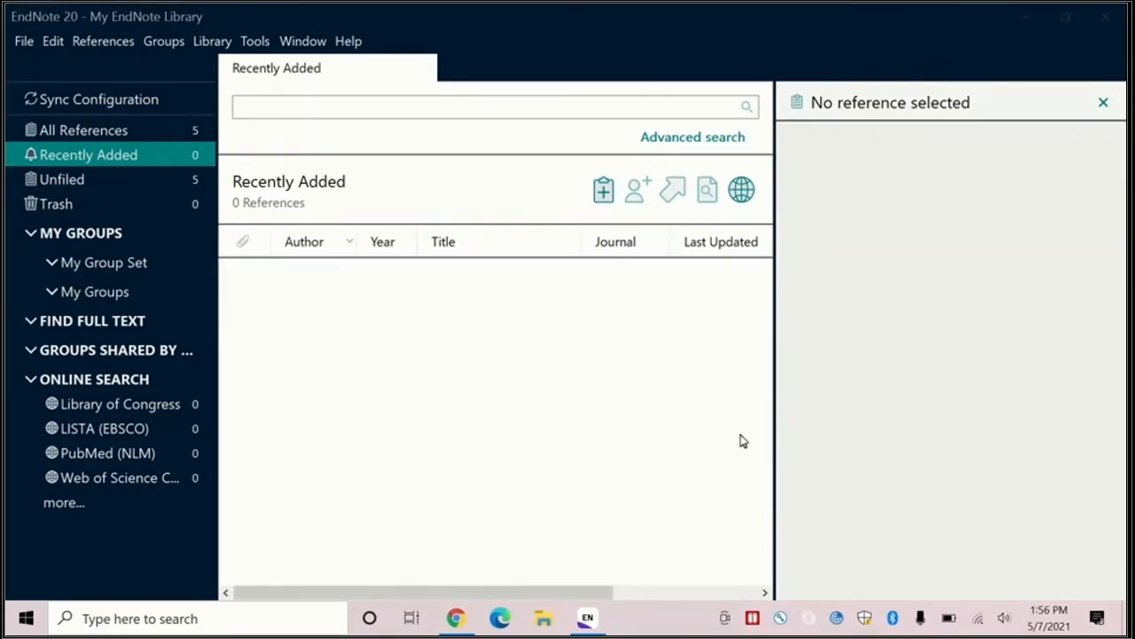
mouse_move(1026, 18)
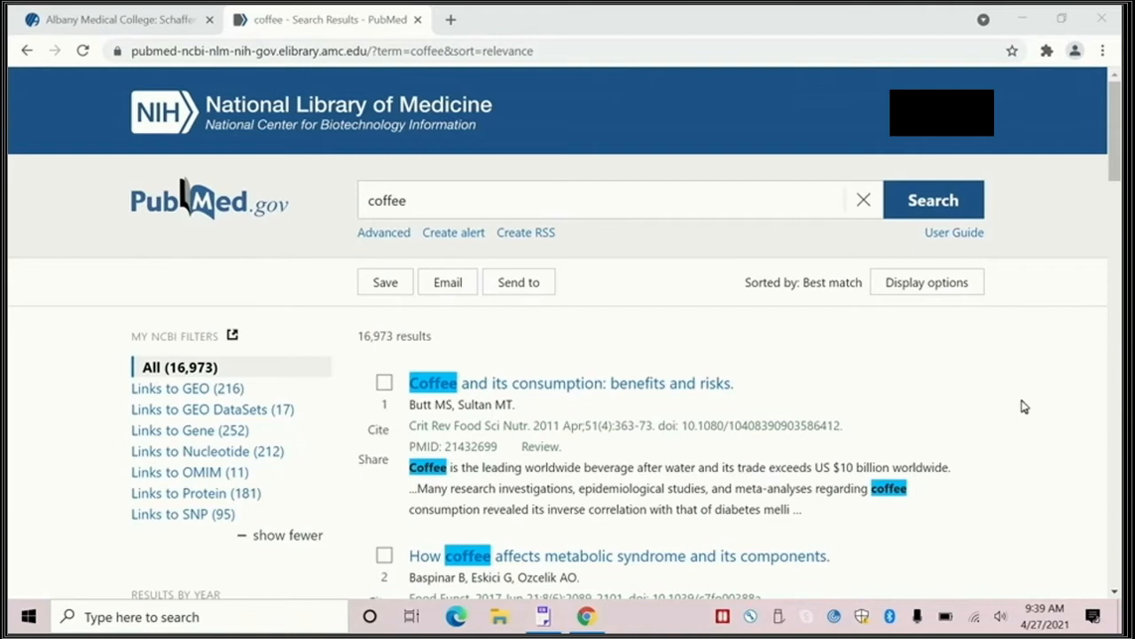
mouse_move(376, 433)
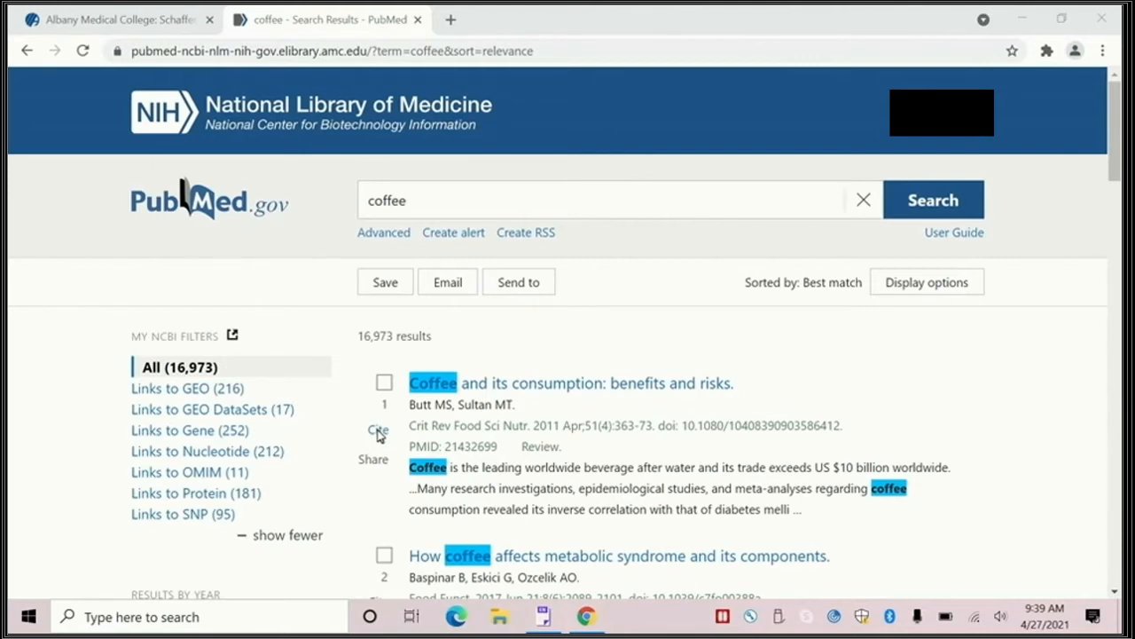
Step: Download the first result, 'Coffee and its consumption: benefits and risks', as 21432699.nbib via Cite
left_click(378, 431)
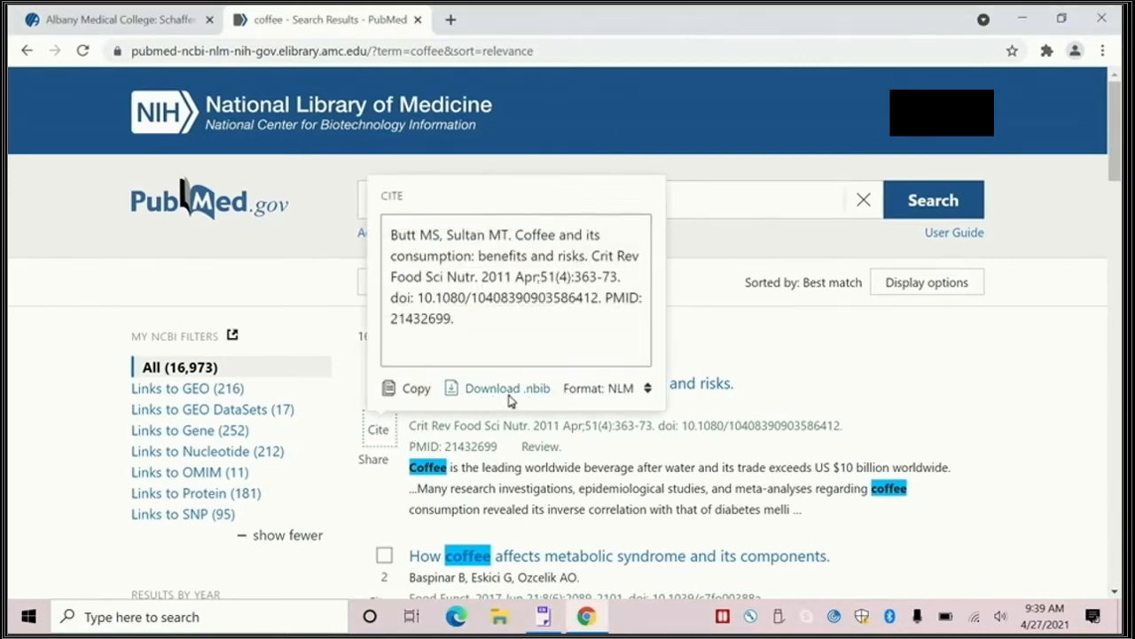
left_click(497, 387)
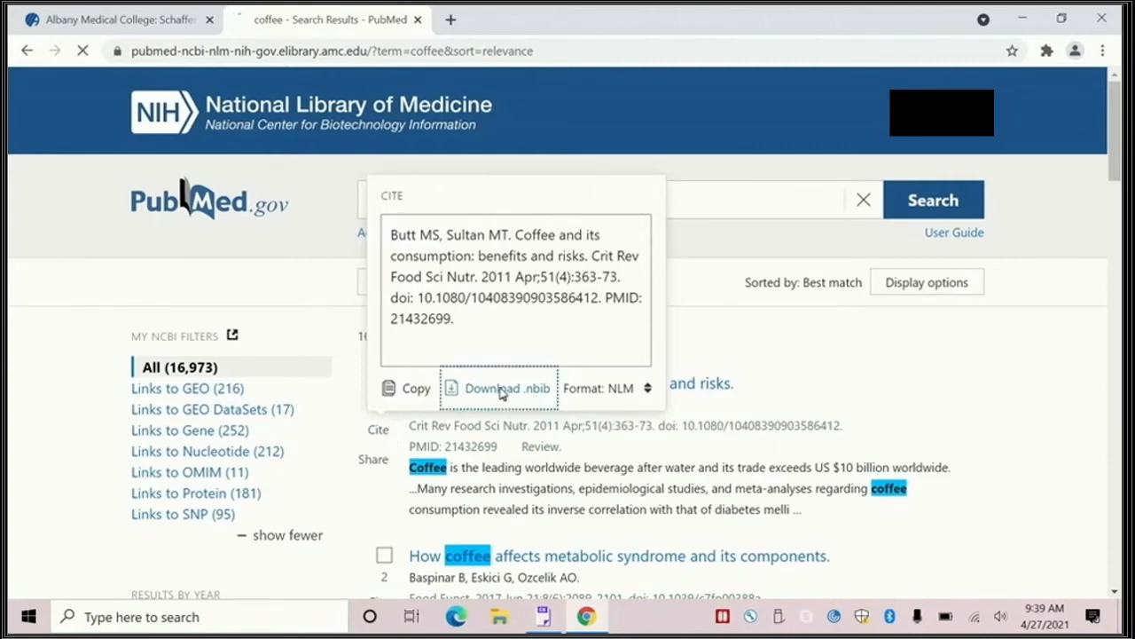
left_click(499, 387)
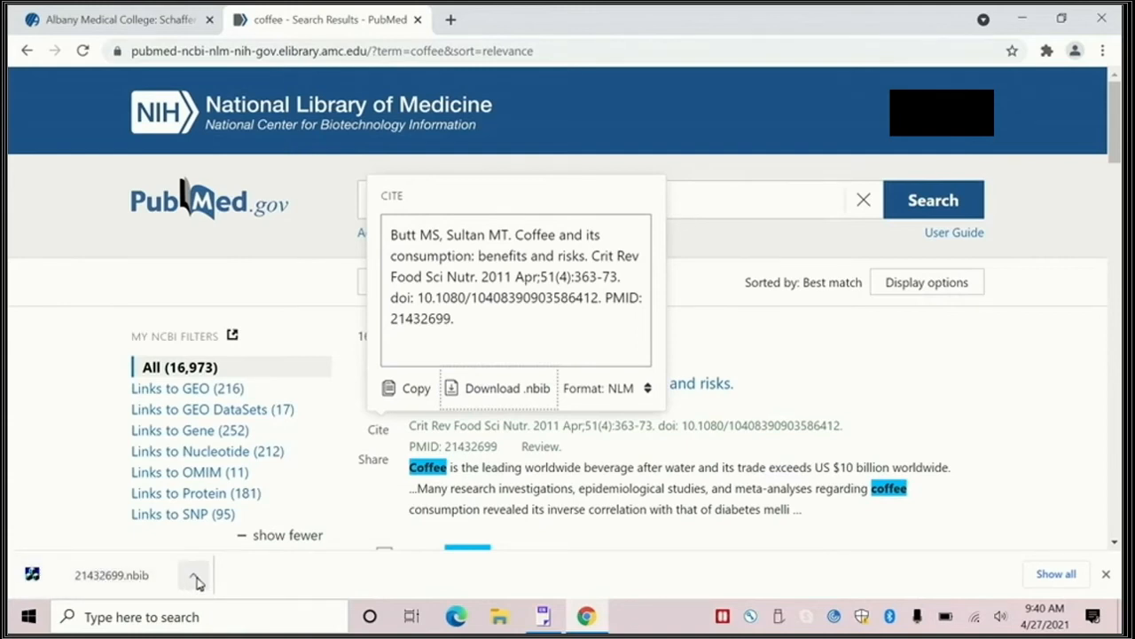
Step: Import the downloaded 21432699.nbib citation into the EndNote 20 library as Butt's 2011 review
left_click(193, 575)
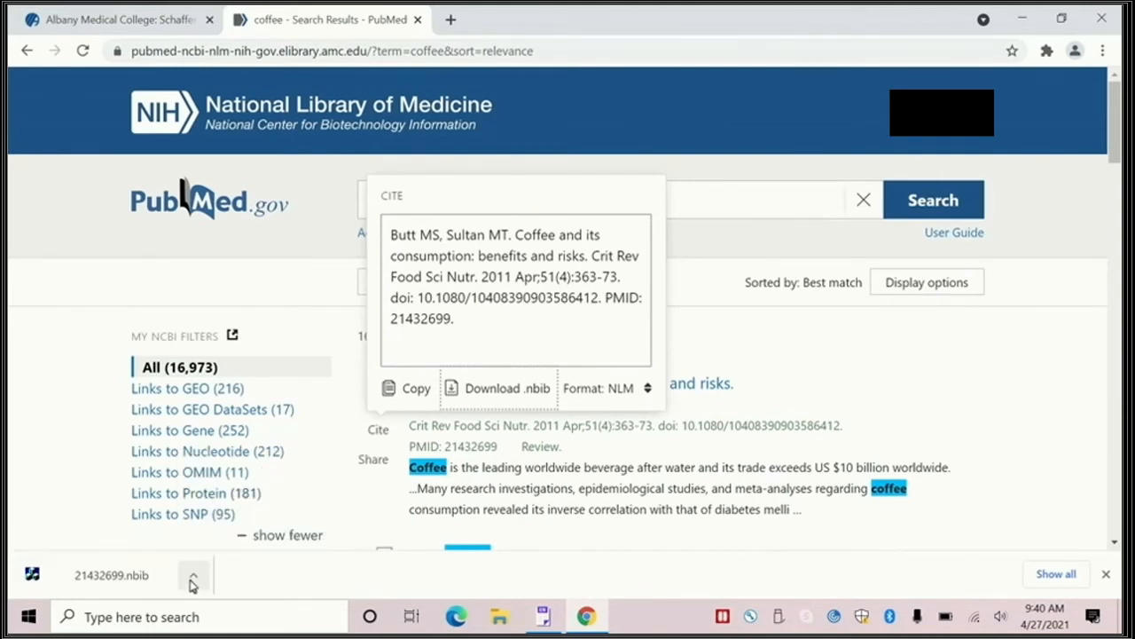
left_click(191, 575)
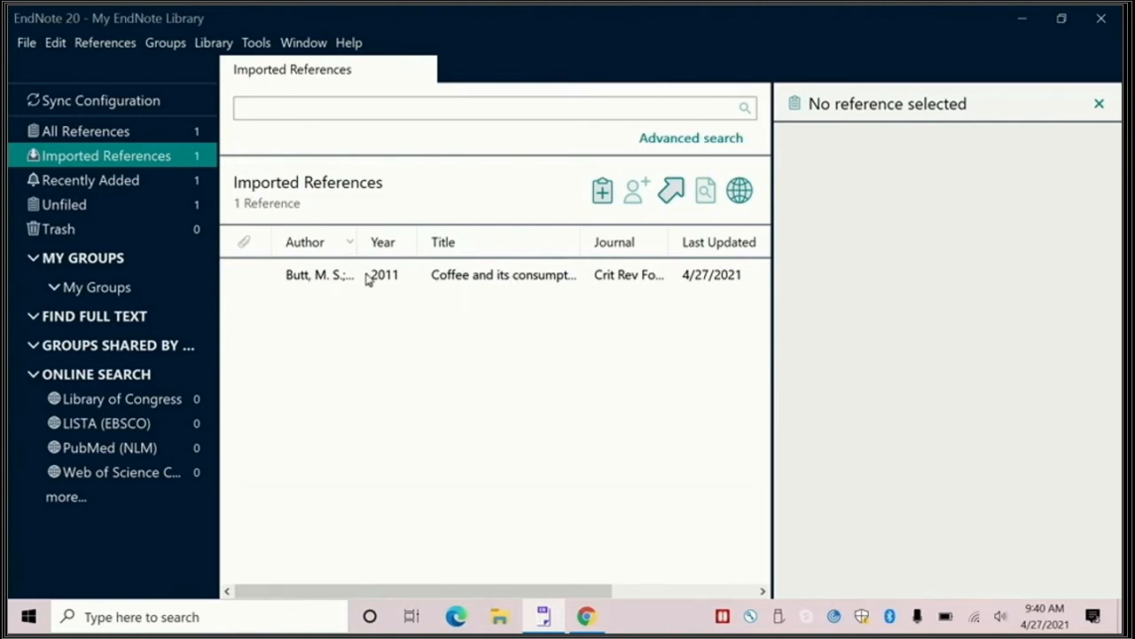
mouse_move(323, 280)
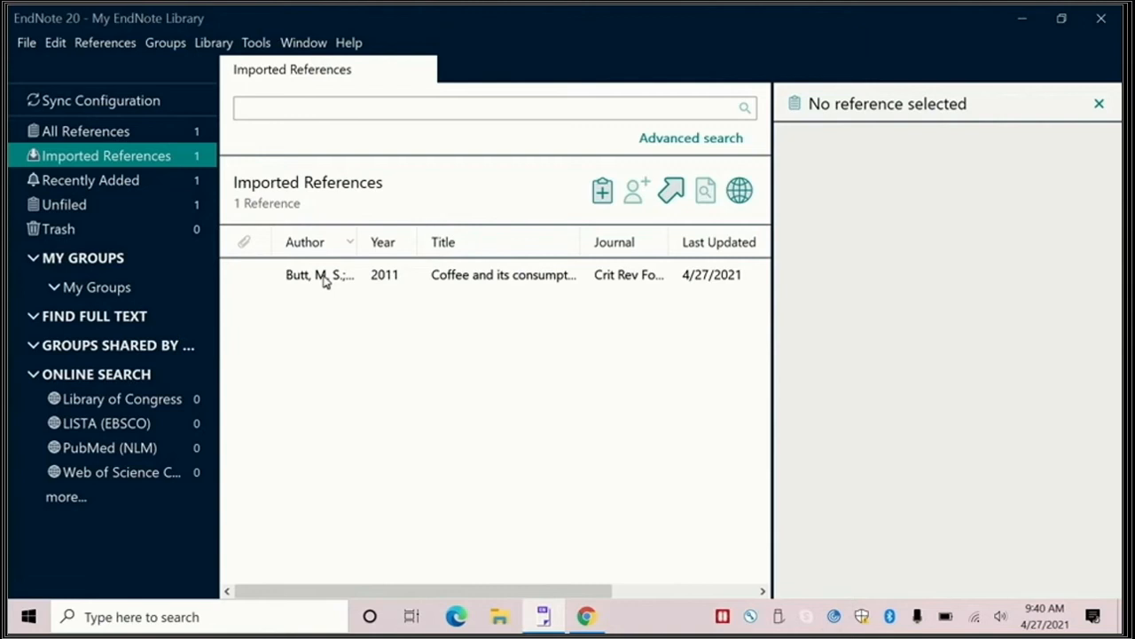
mouse_move(587, 616)
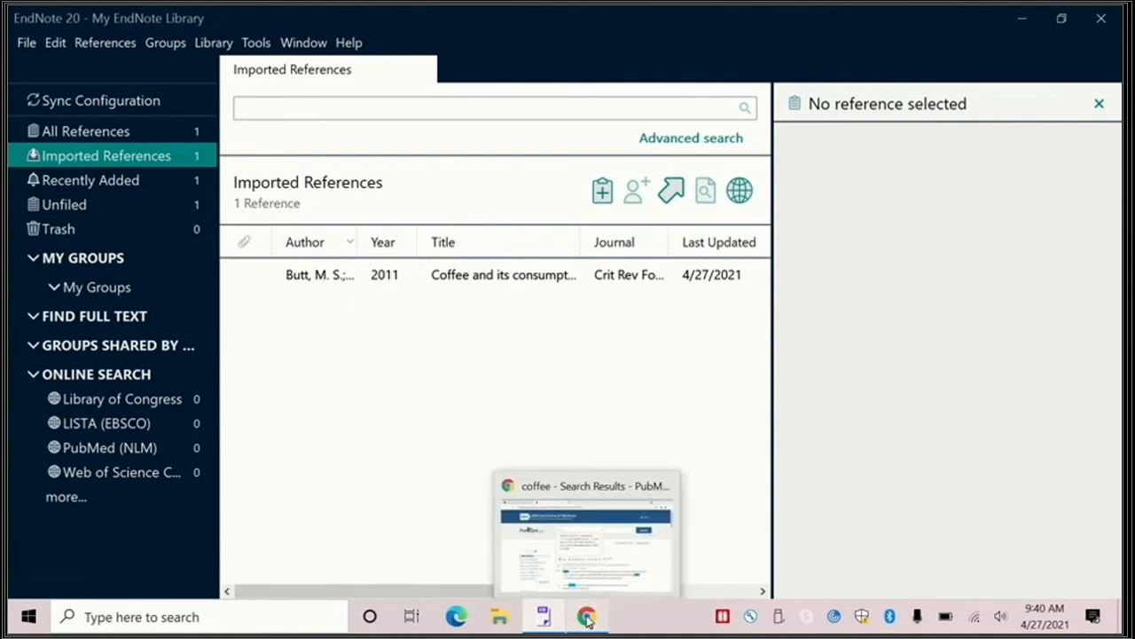
Step: Return to the PubMed coffee results in Chrome and dismiss the Cite popup
left_click(585, 616)
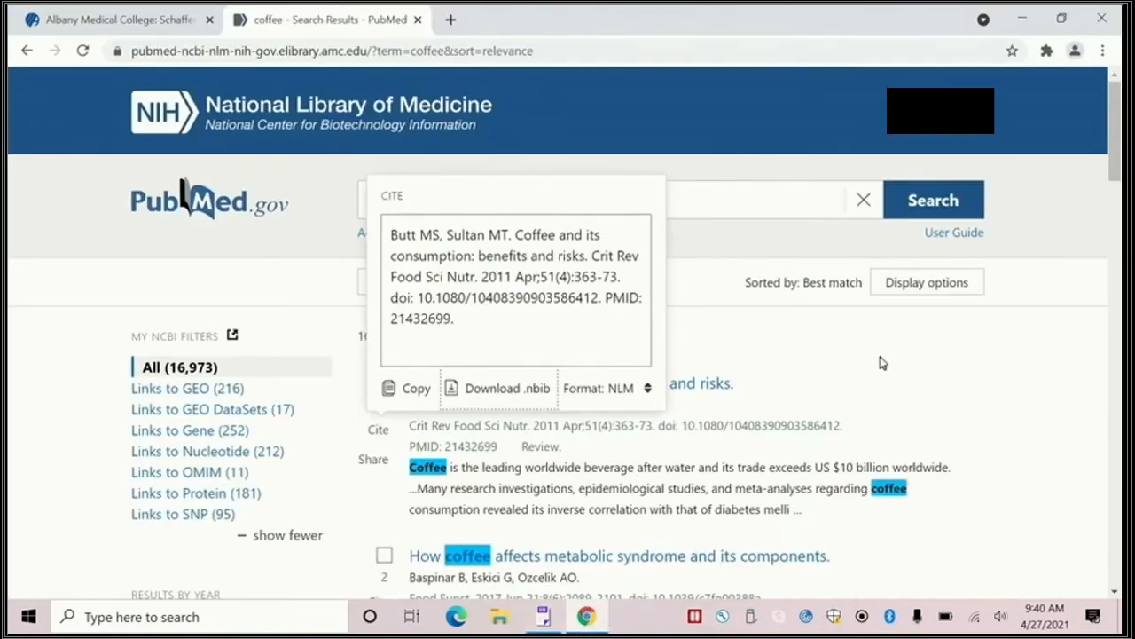
left_click(862, 199)
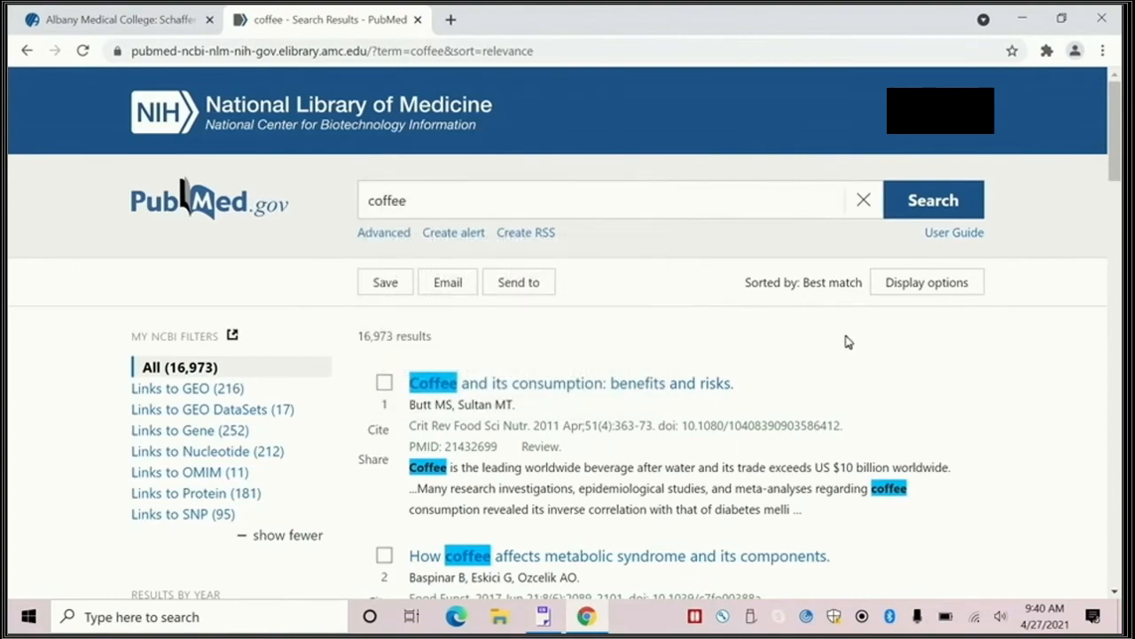
Step: Select results 2, 3 and 4: the metabolic syndrome, cardioprotection and cancer risk coffee articles
scroll("down", 3)
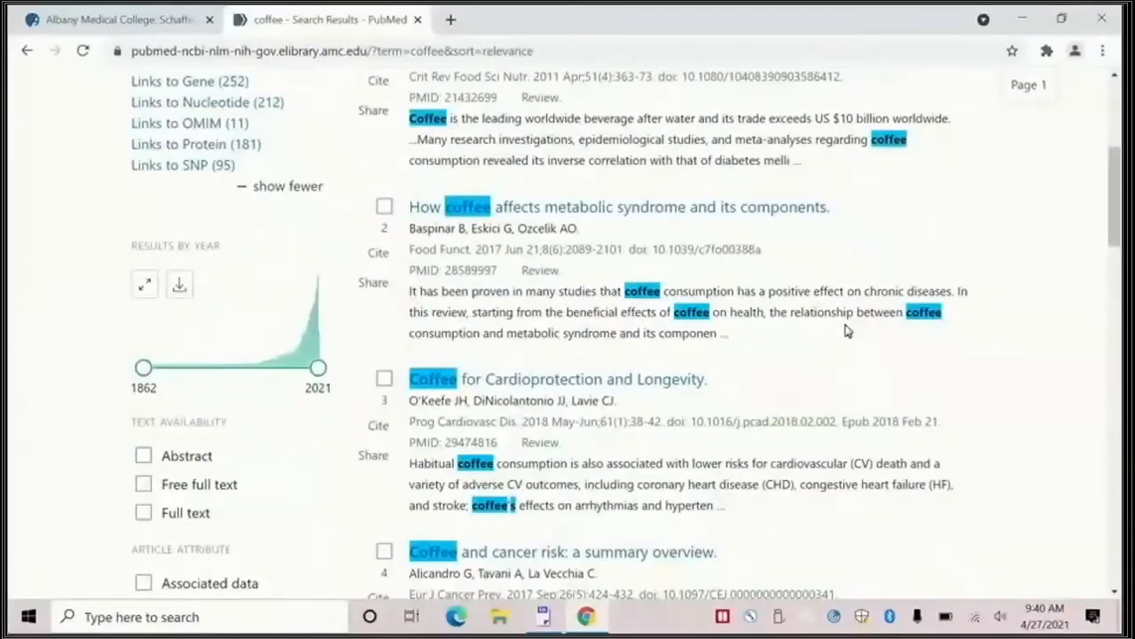
mouse_move(819, 310)
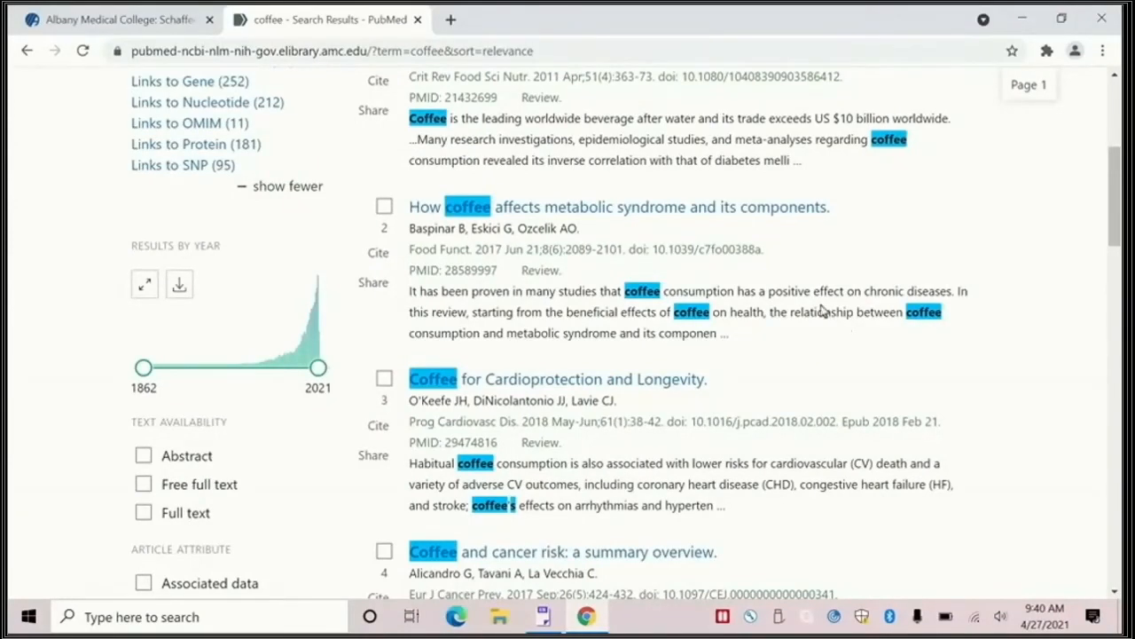
left_click(383, 206)
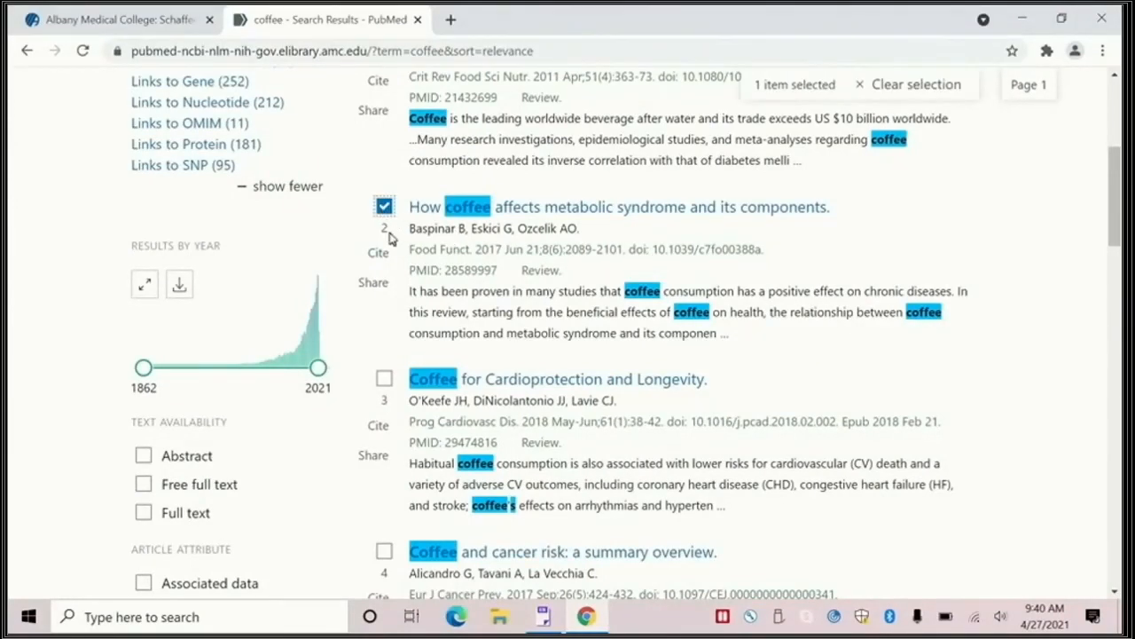
mouse_move(387, 386)
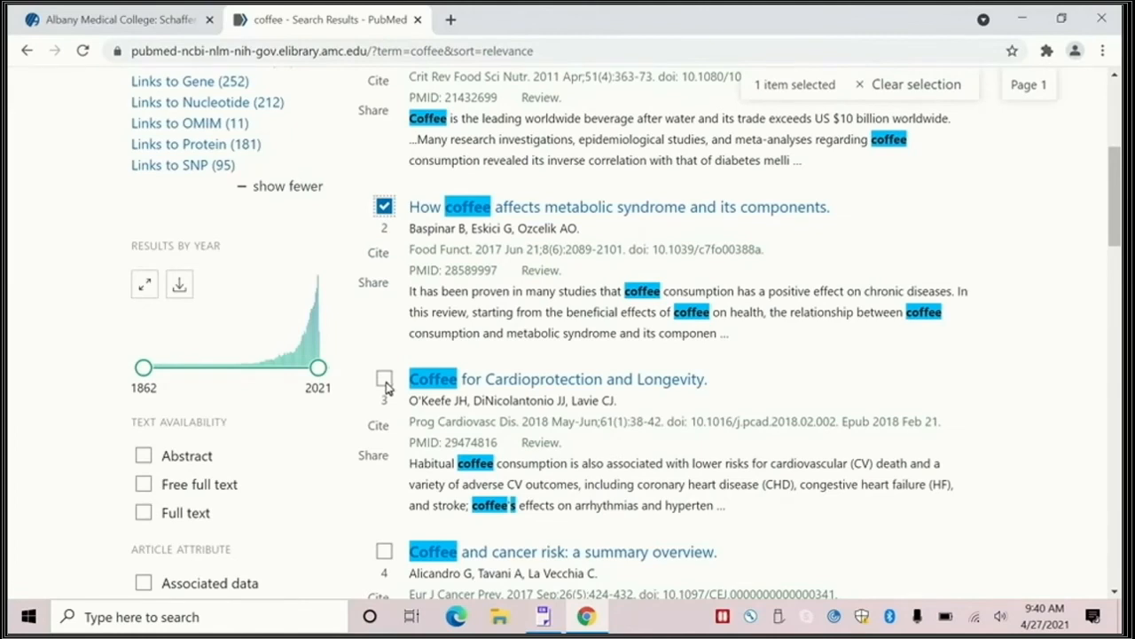
left_click(383, 380)
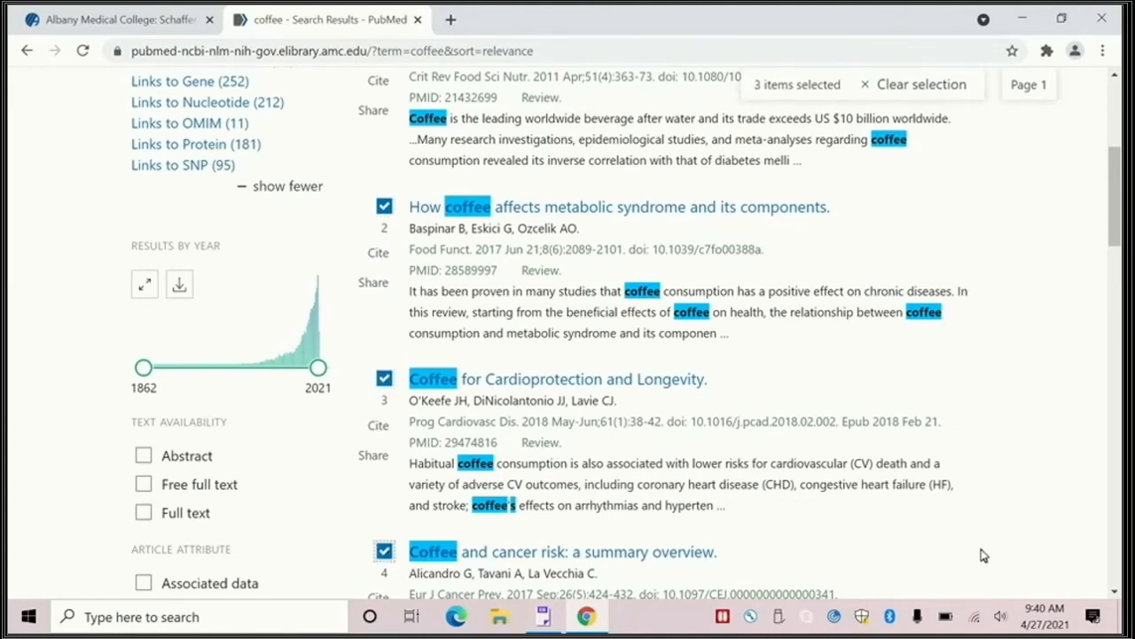
mouse_move(988, 542)
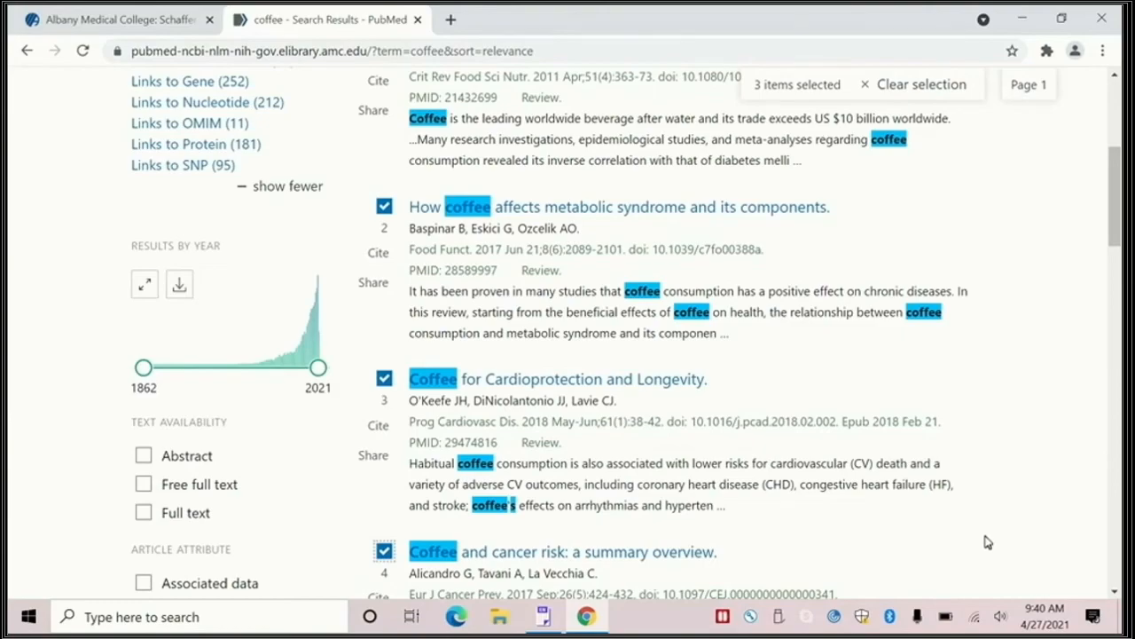
scroll("up", 3)
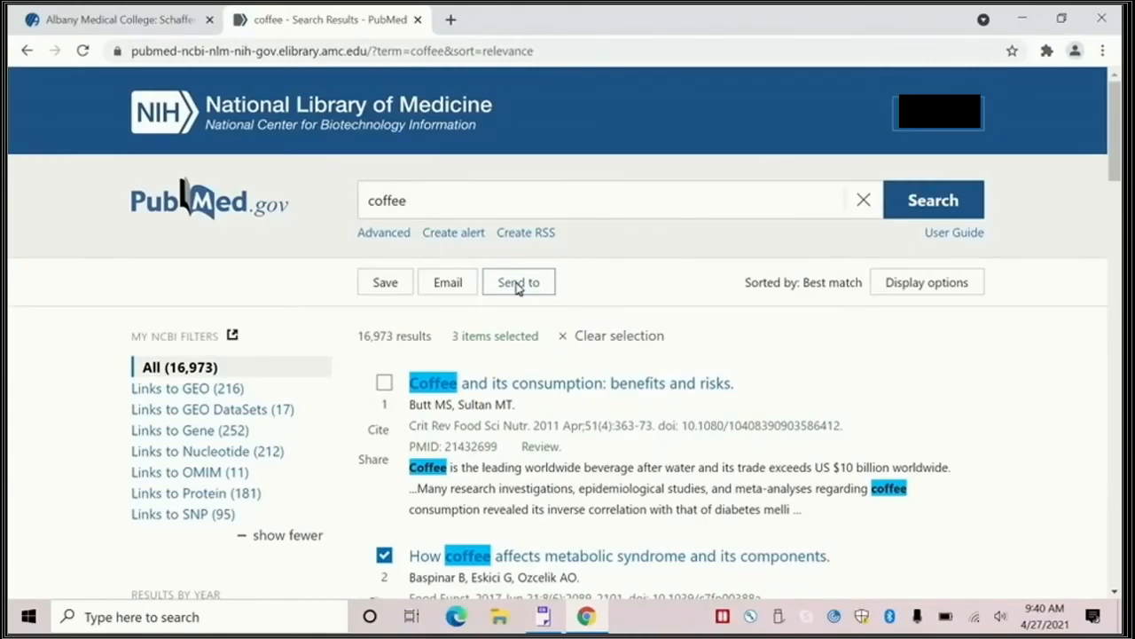
Step: Send the Selection (3) to Citation manager, creating the file that adds 3 references to EndNote
left_click(518, 280)
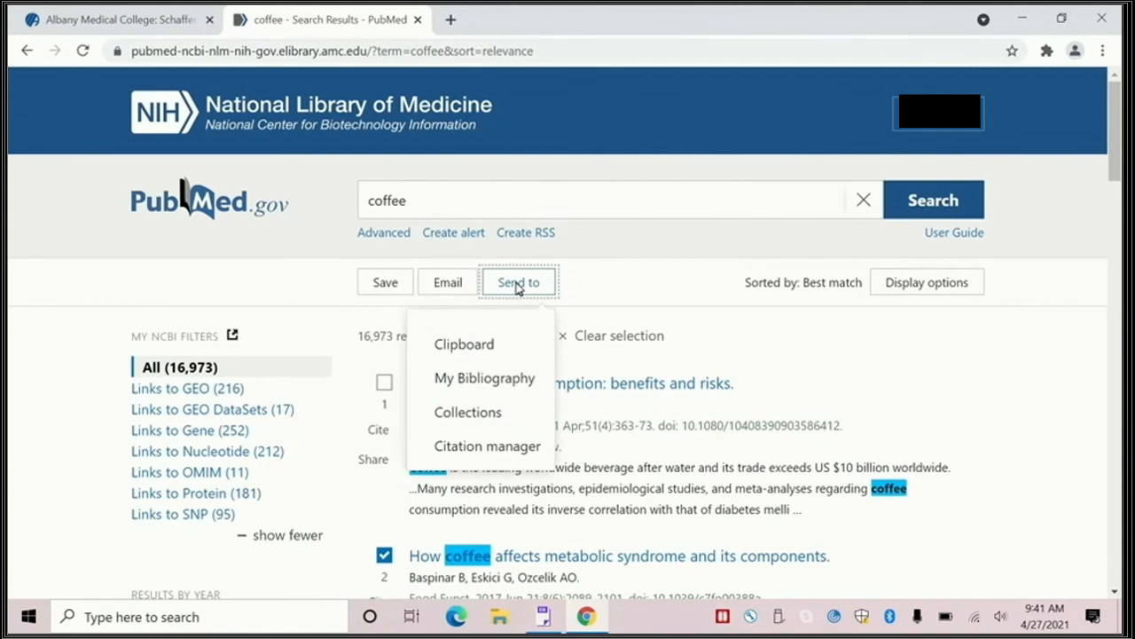
mouse_move(468, 412)
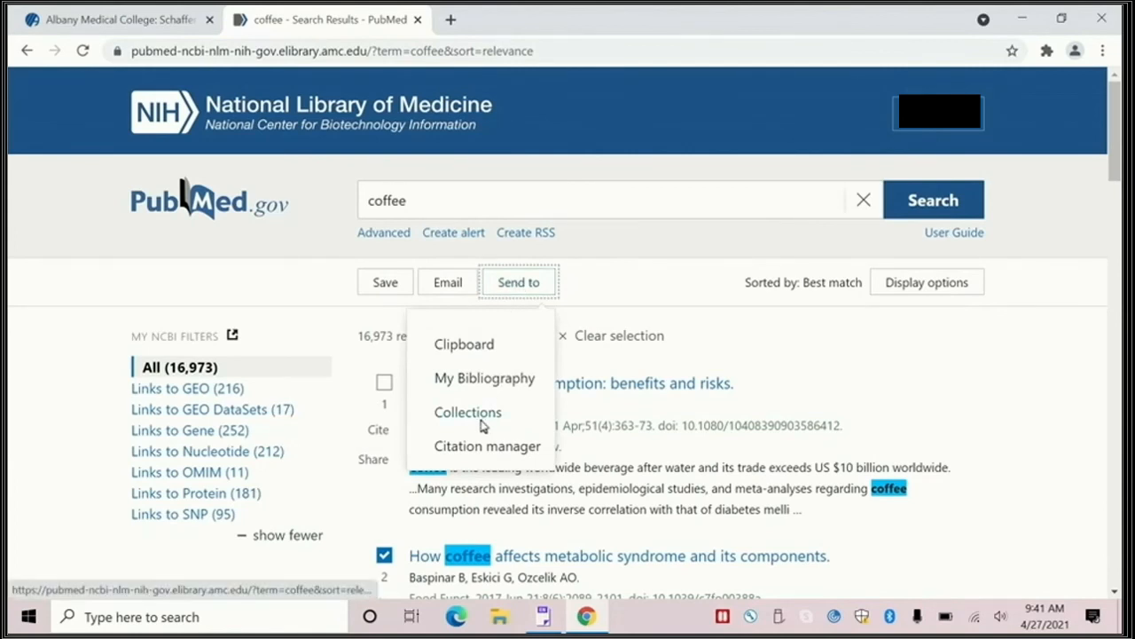
mouse_move(479, 447)
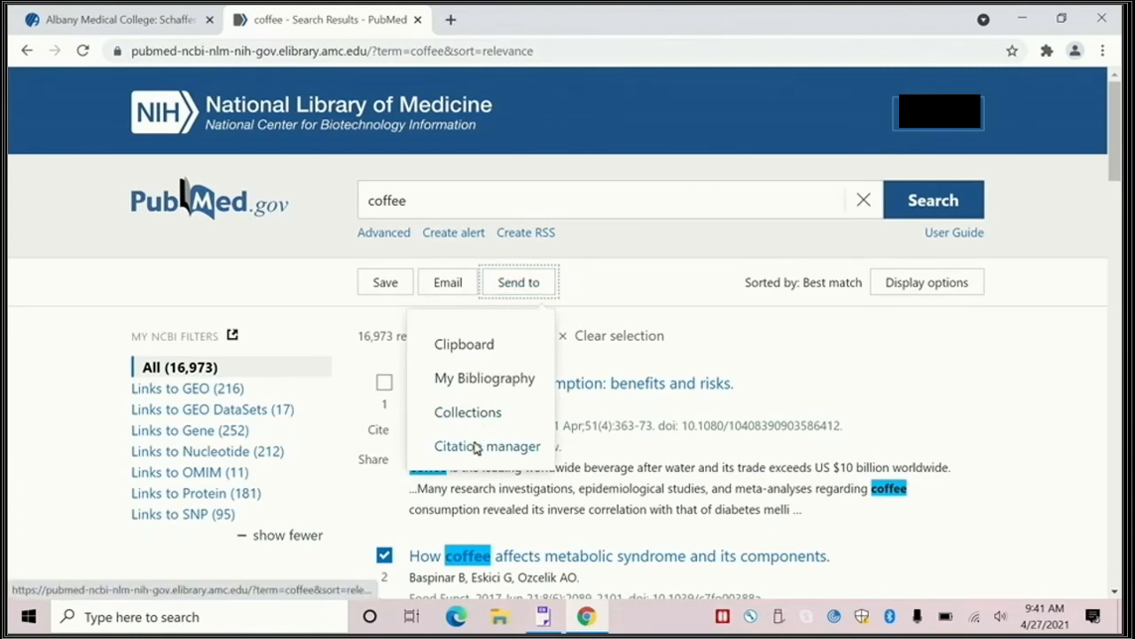
left_click(486, 445)
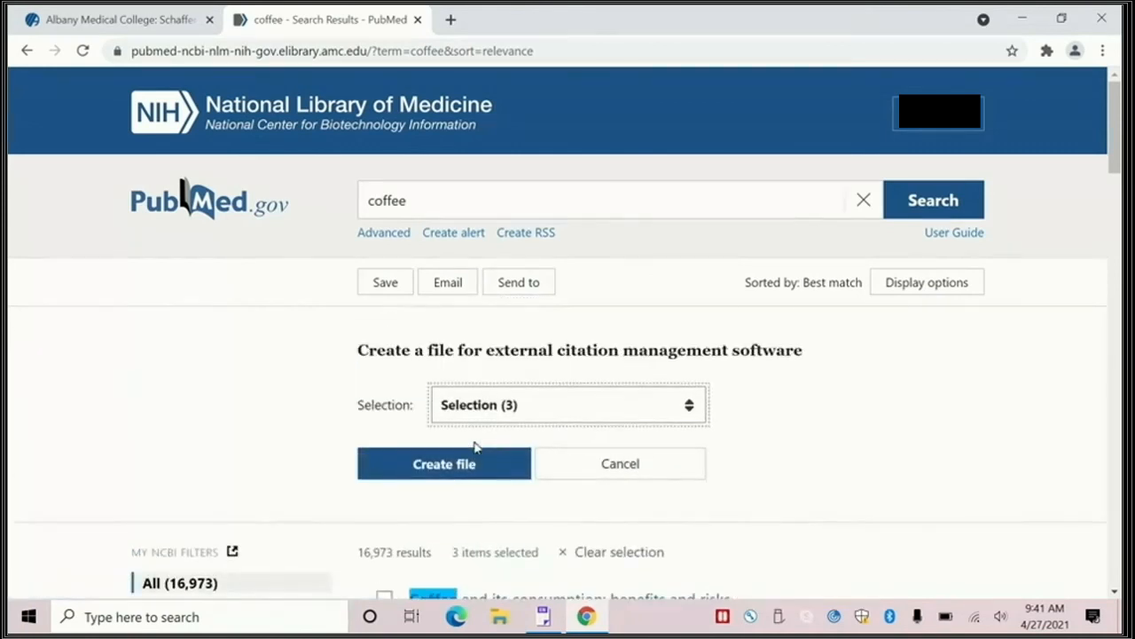
mouse_move(539, 408)
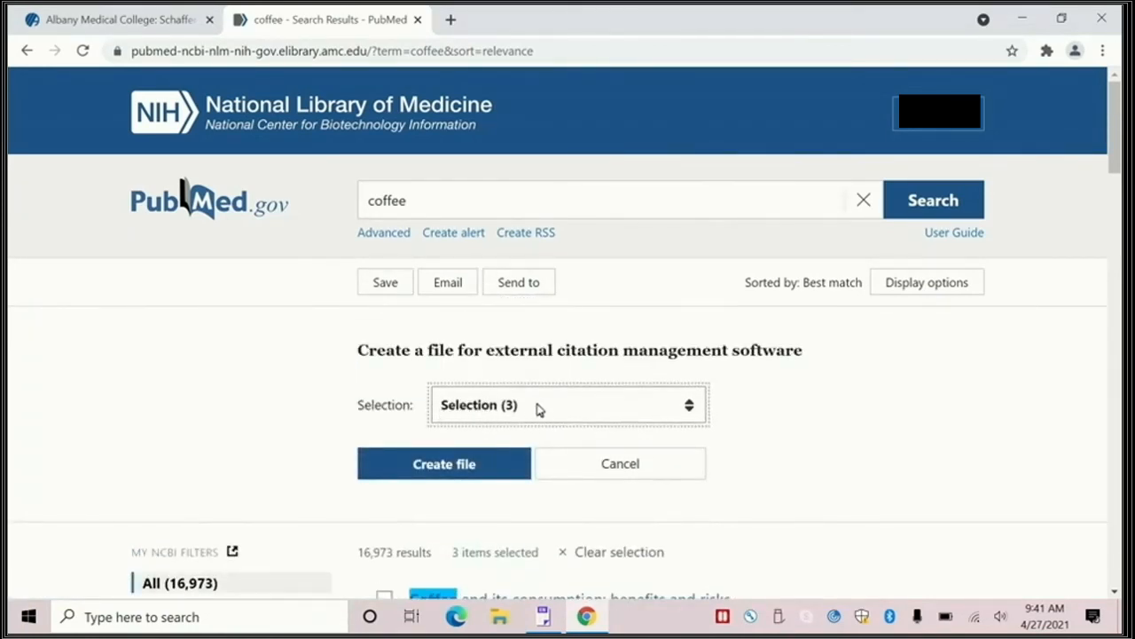
mouse_move(444, 463)
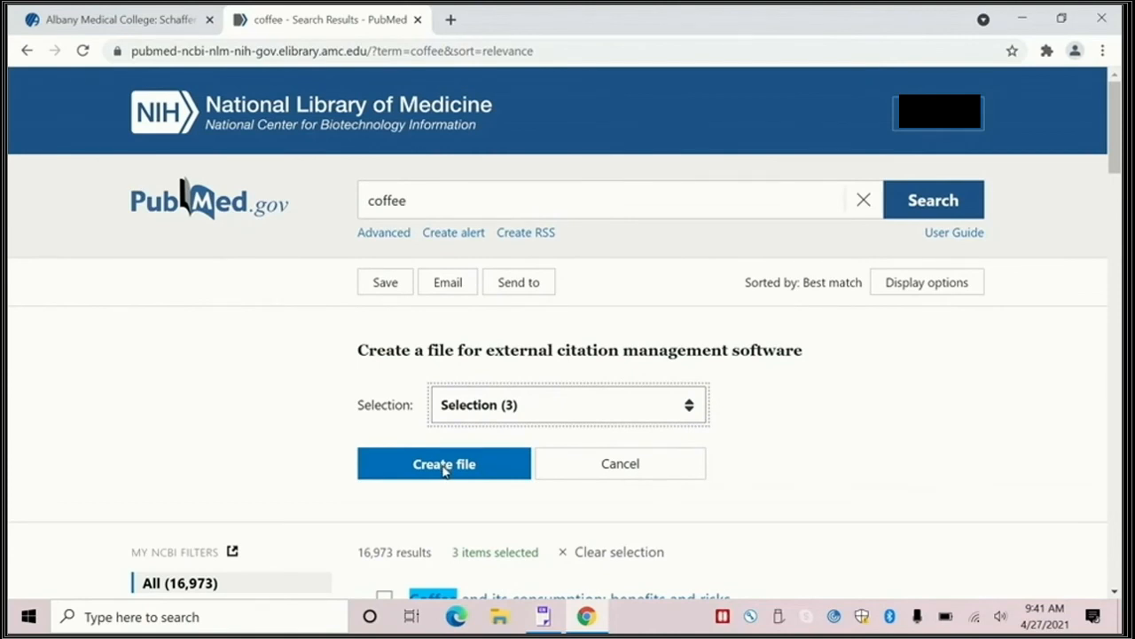
left_click(444, 463)
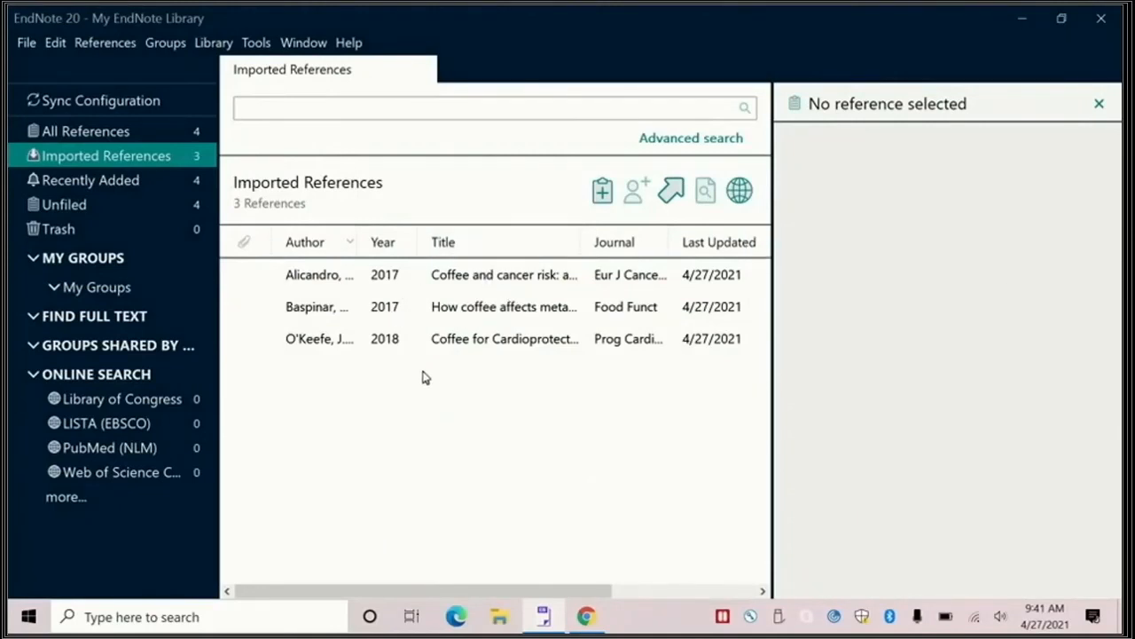
mouse_move(437, 399)
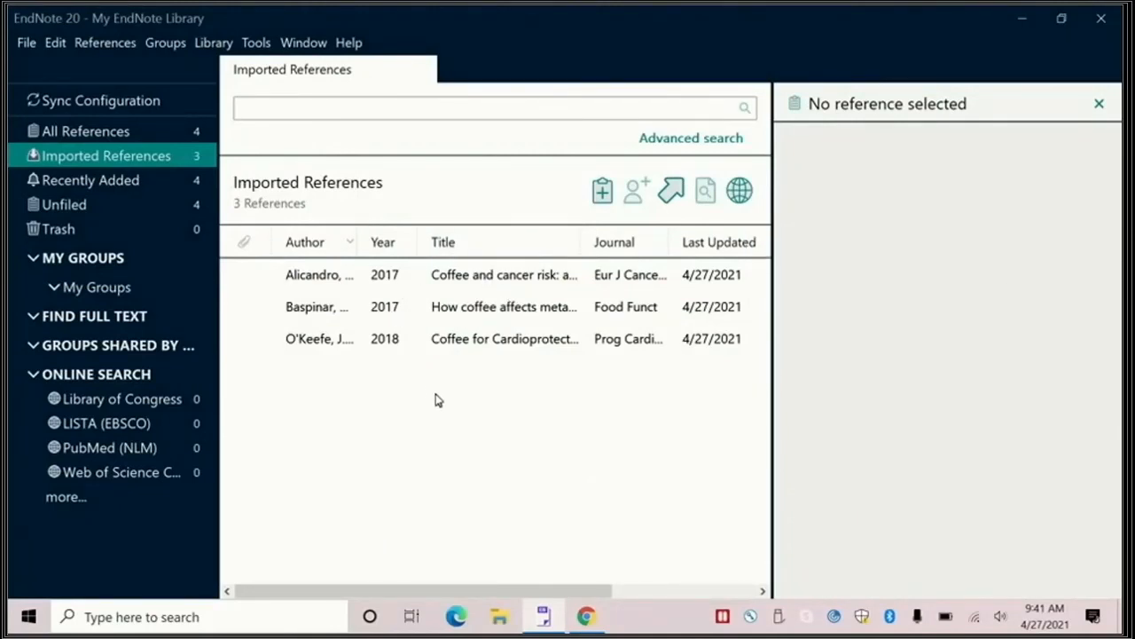